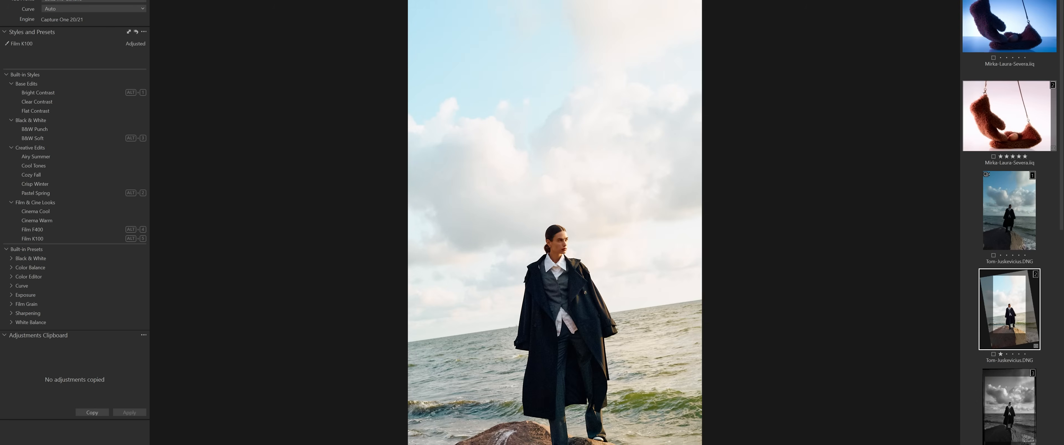
# Step: Apply the built-in B&W Soft style to the seaside portrait, turning it black and white
pyautogui.click(32, 138)
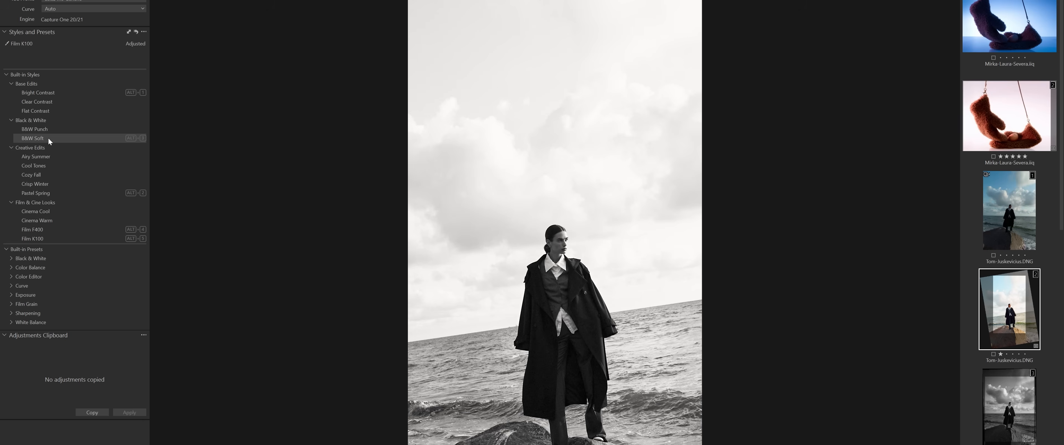